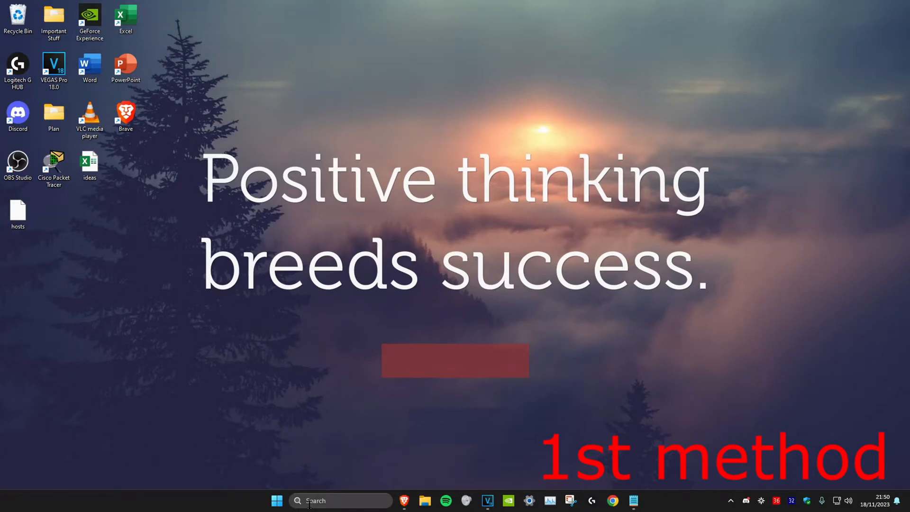
Search for cmd and launch Command Prompt with administrator rights.
type("cmd")
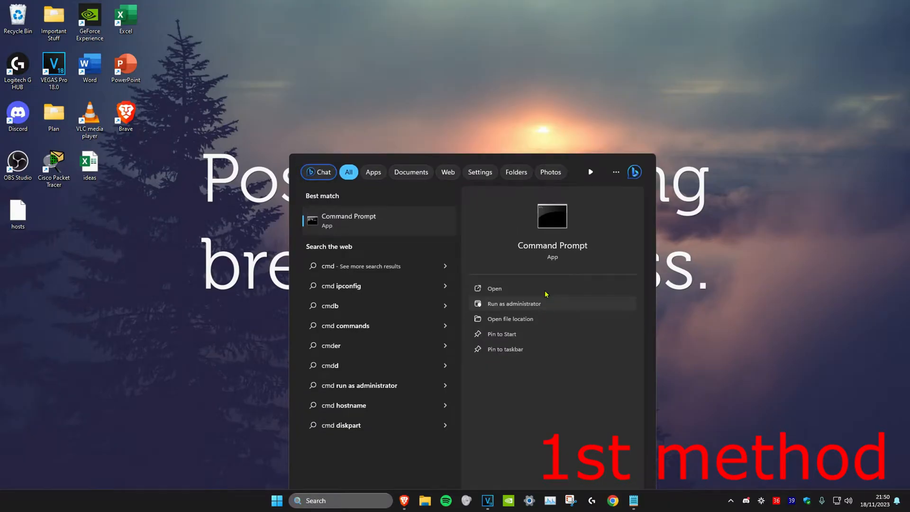
left_click(514, 304)
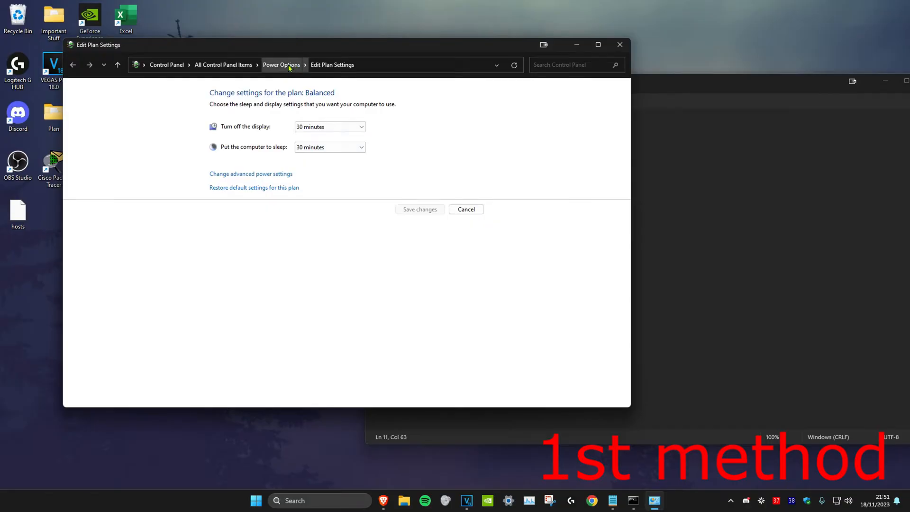
Return from the Balanced plan's settings to the Power Options overview.
left_click(282, 64)
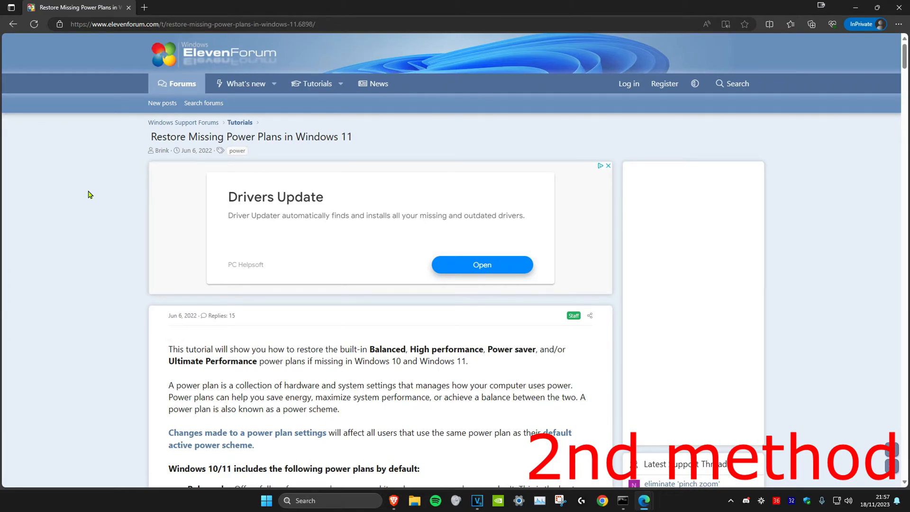
mouse_move(773, 191)
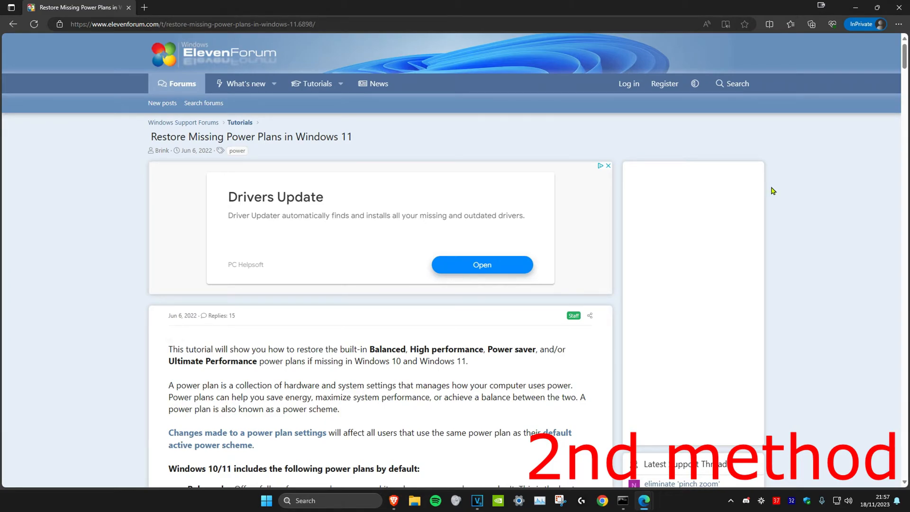
Scroll the tutorial down to Option Three, Restore Power saver Power Plan.
scroll("down", 3)
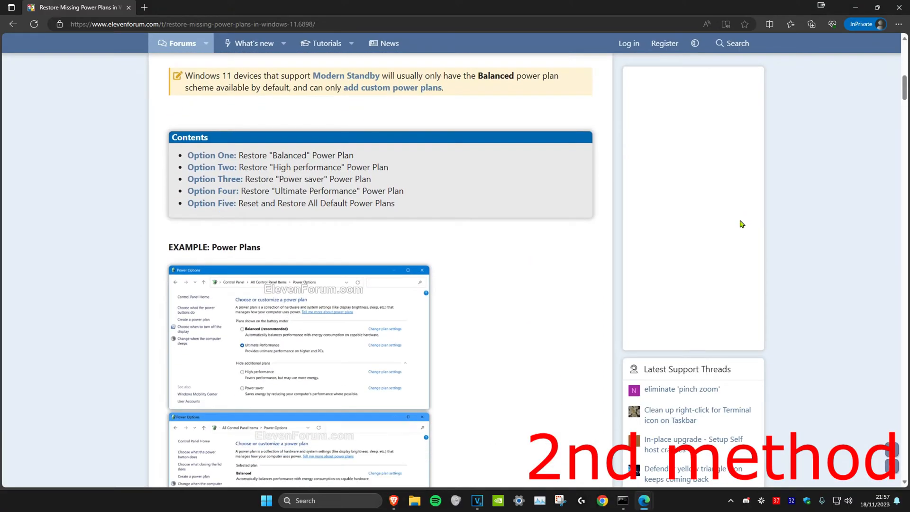
scroll("down", 3)
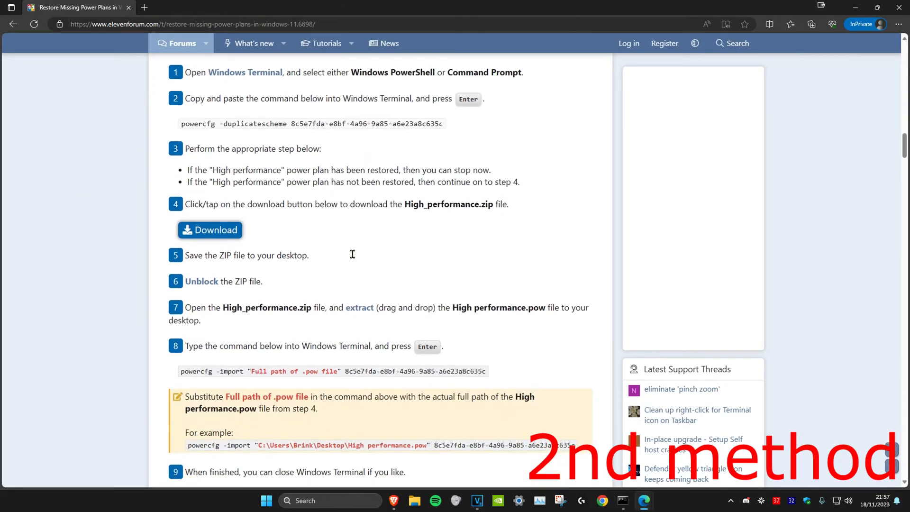
scroll("down", 3)
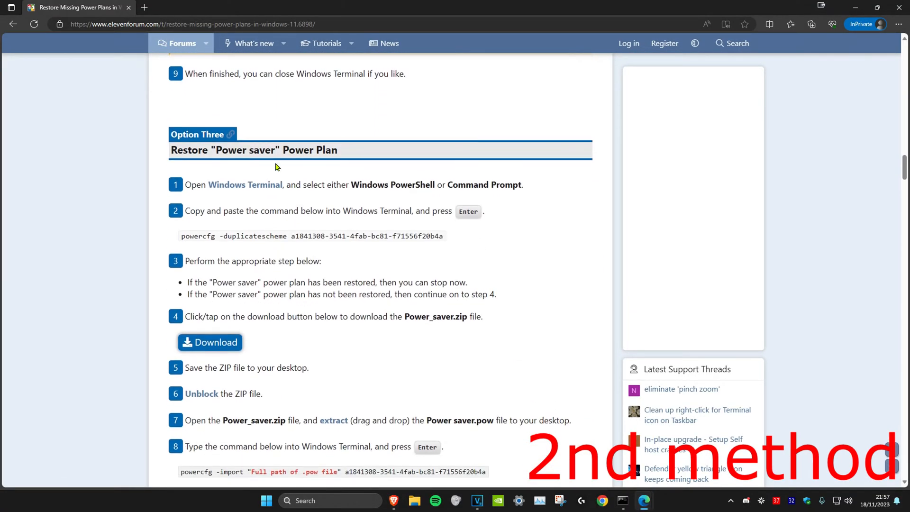
scroll("down", 3)
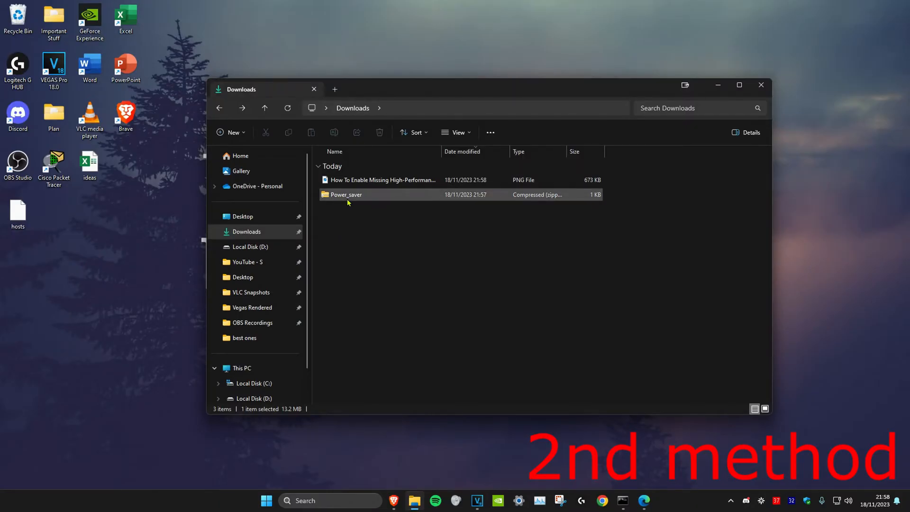
Open the Power_saver zip in Downloads to reveal Power saver.pow.
double_click(345, 195)
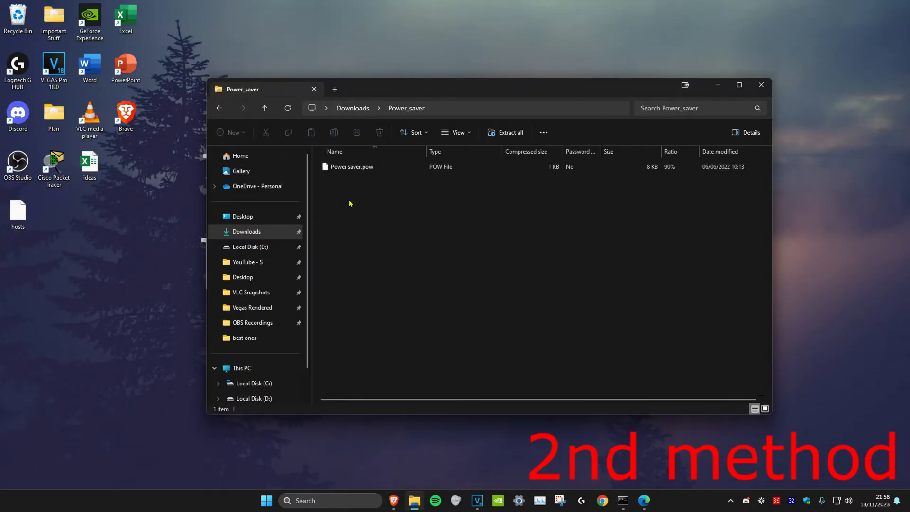
left_click(351, 167)
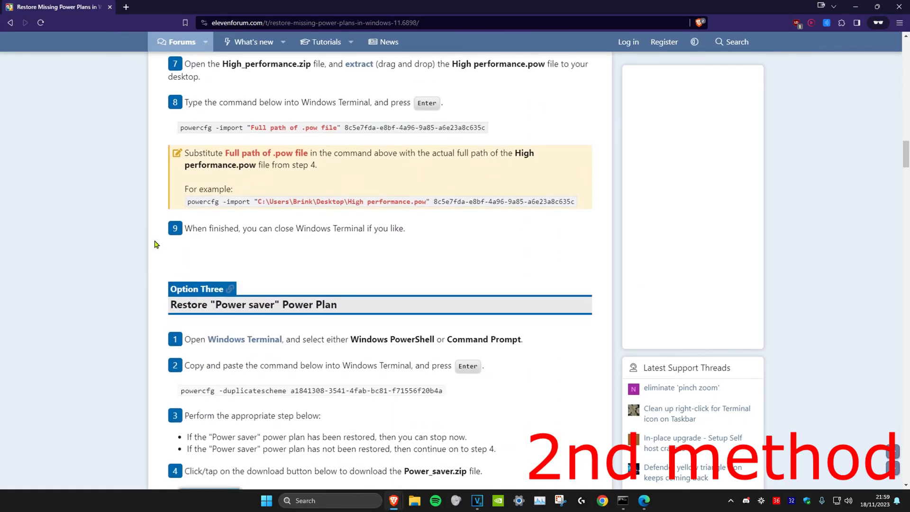
Copy the step 8 powercfg -import command and run it in the administrator Command Prompt.
scroll("down", 3)
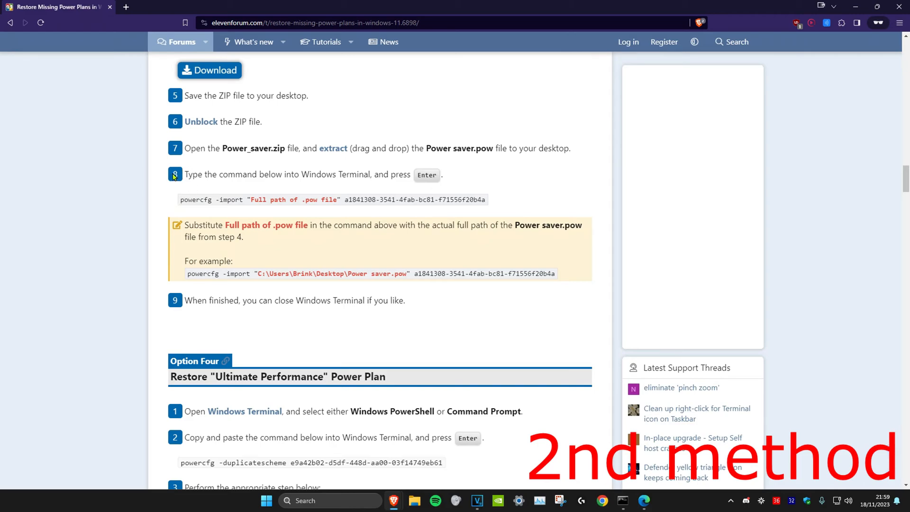
left_click_drag(180, 200, 486, 200)
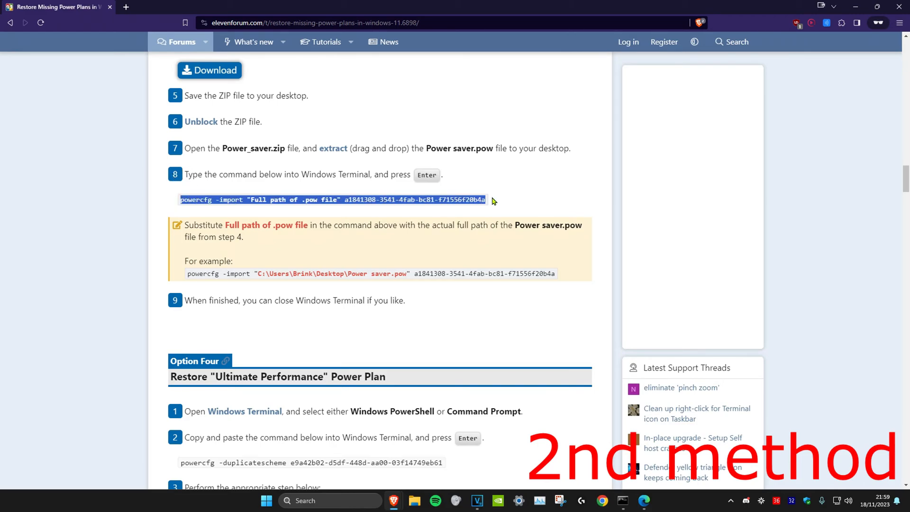
left_click(624, 500)
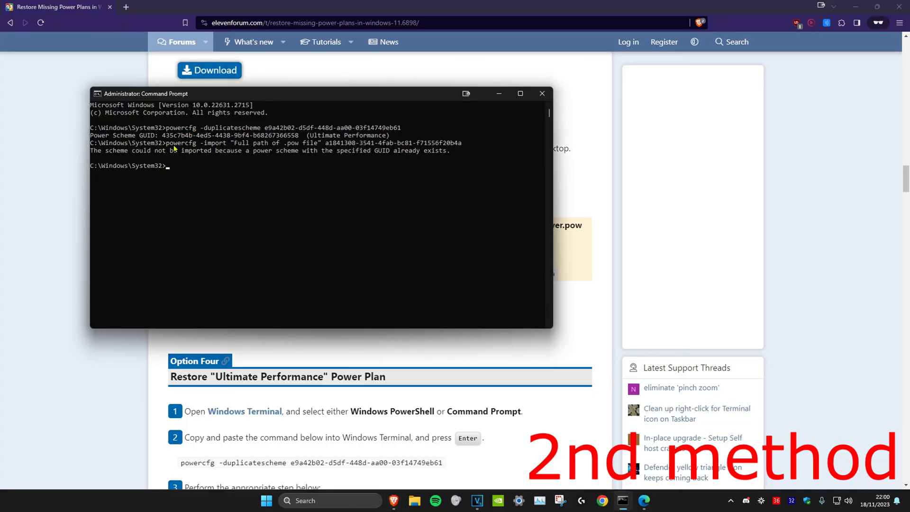
mouse_move(392, 172)
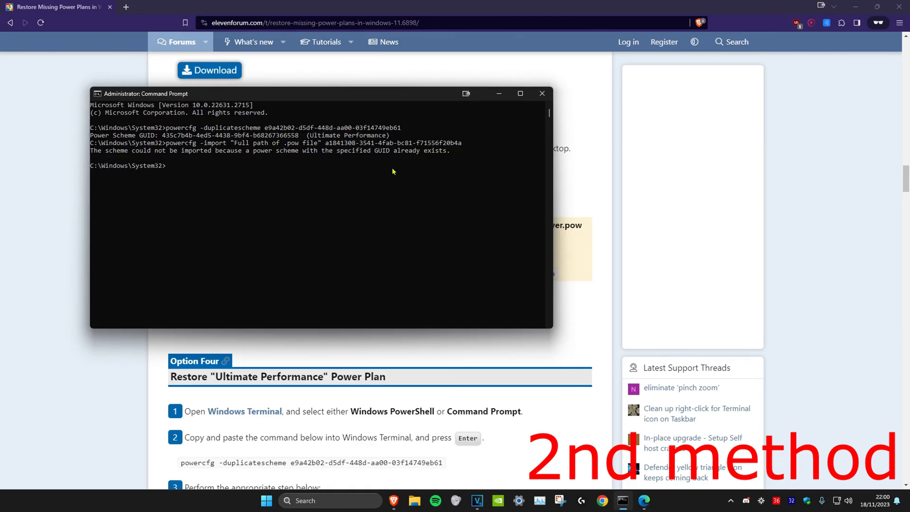